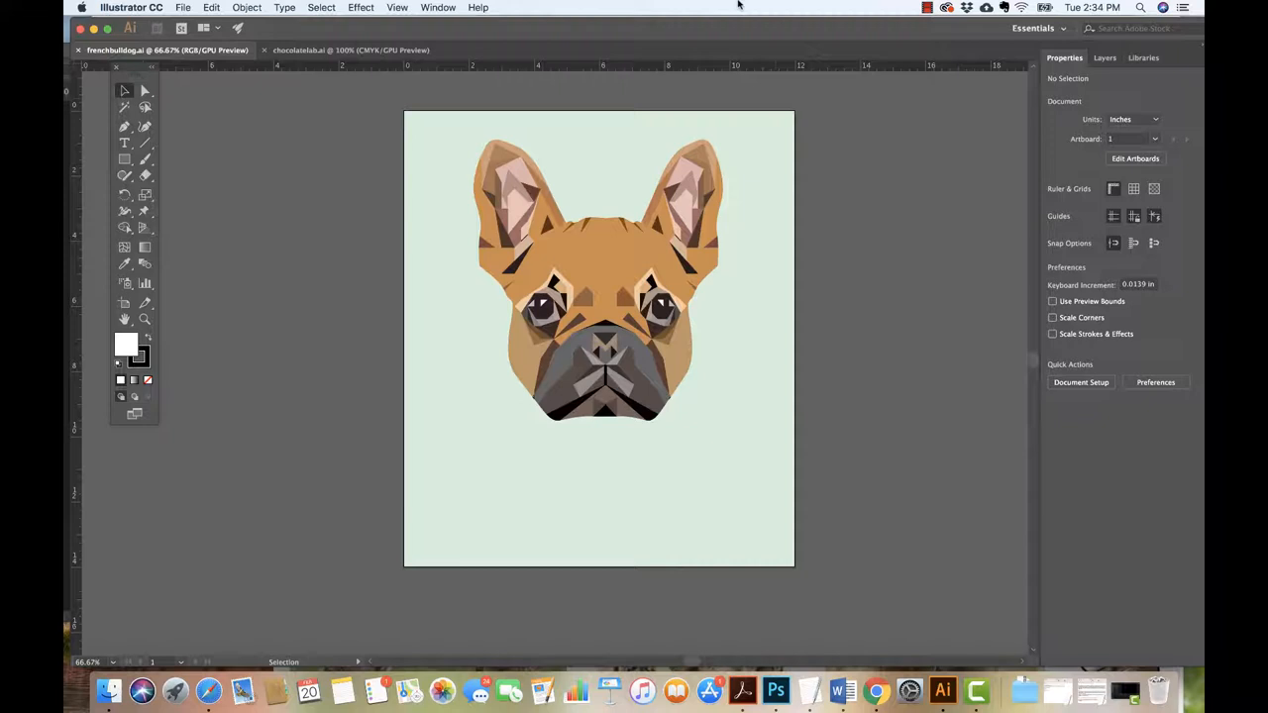
Step: Switch from the French bulldog file to the finished chocolatelab.ai portrait
left_click(351, 51)
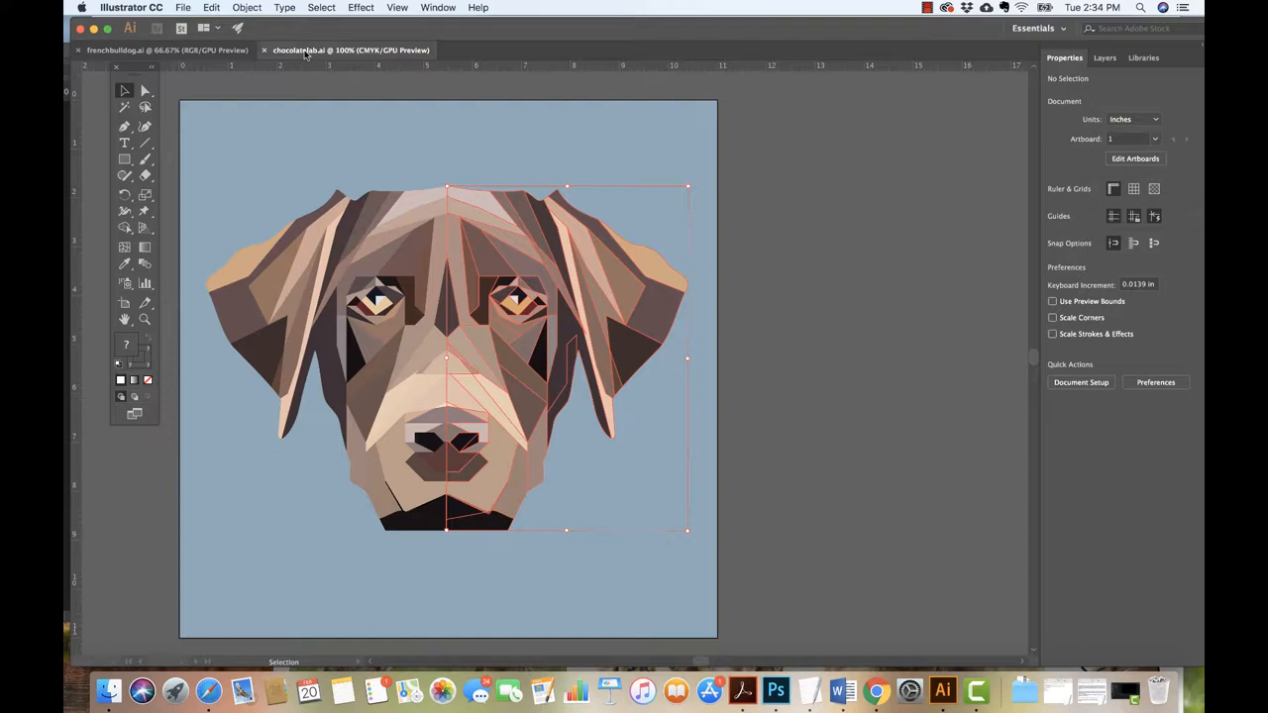
left_click(883, 234)
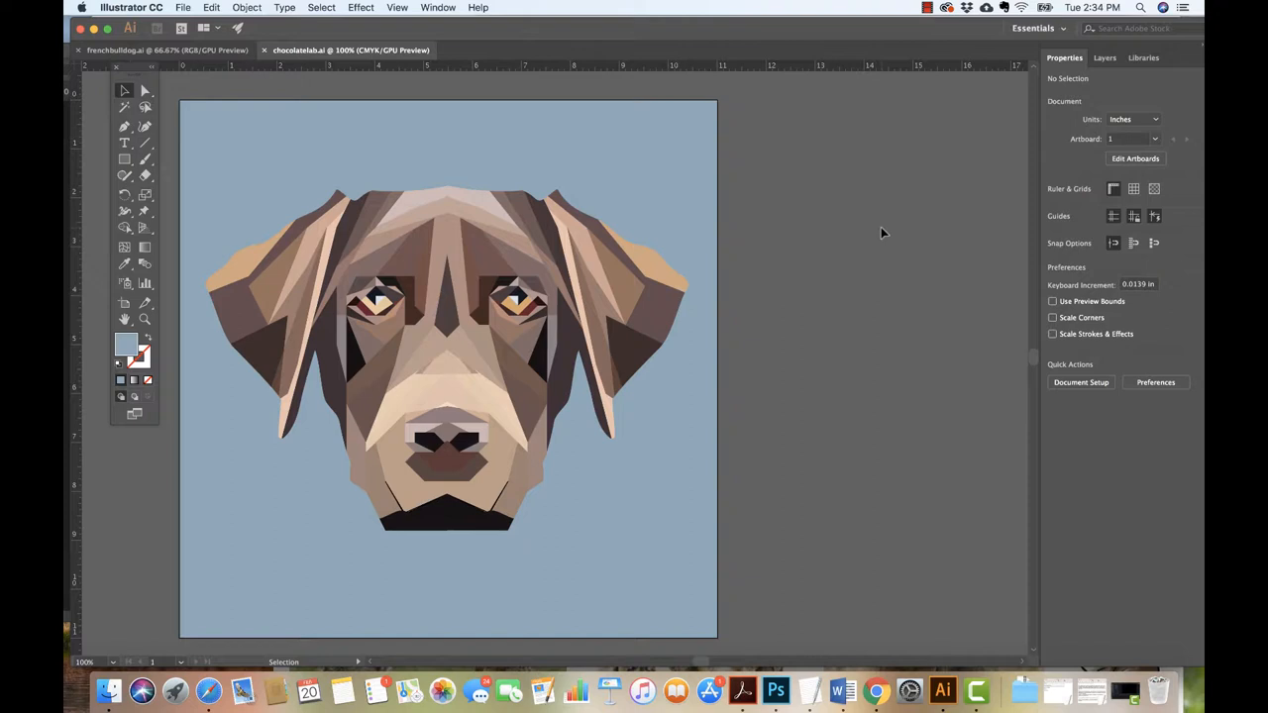
left_click(376, 301)
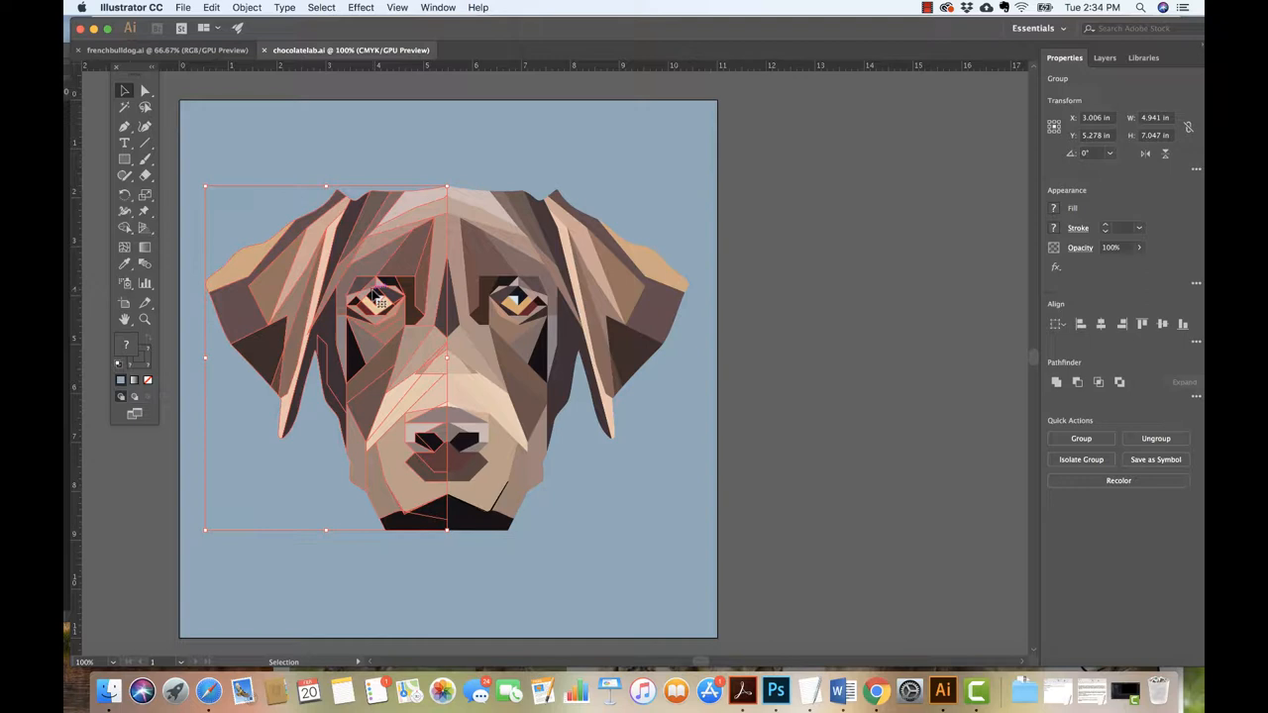